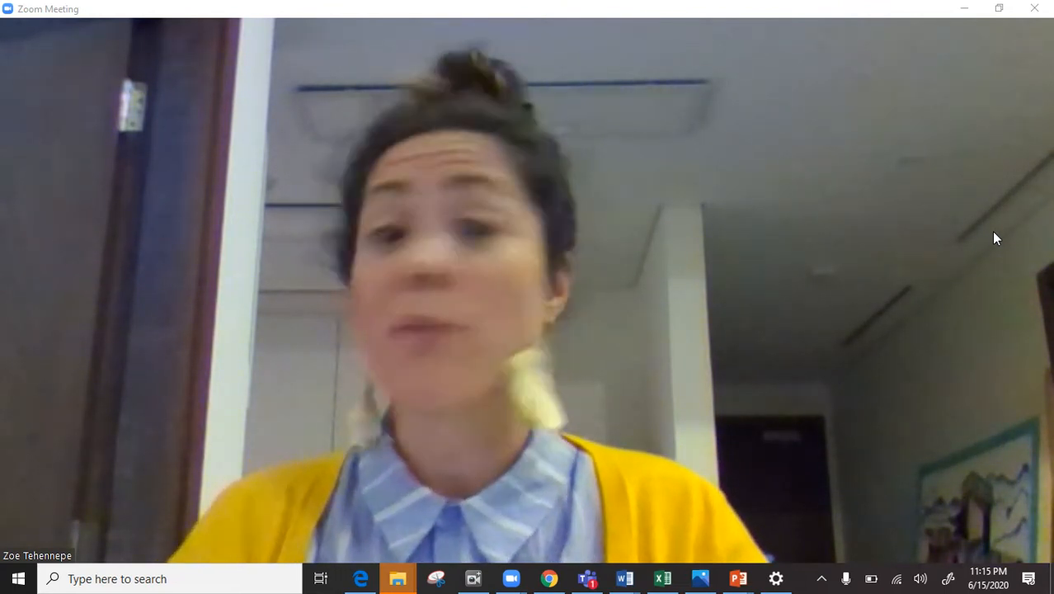
pyautogui.moveTo(970, 66)
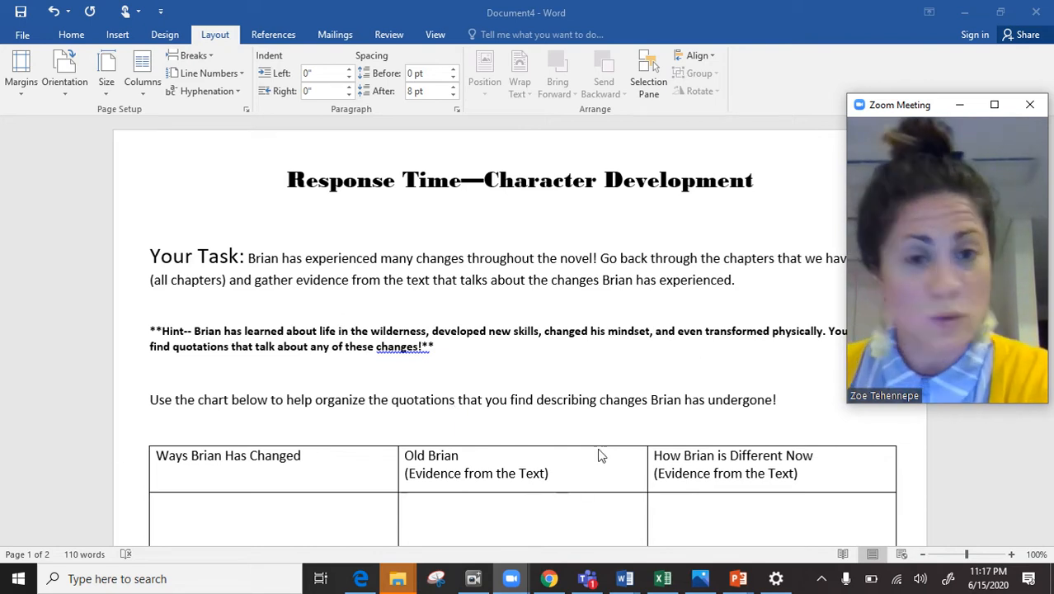
pyautogui.moveTo(578, 395)
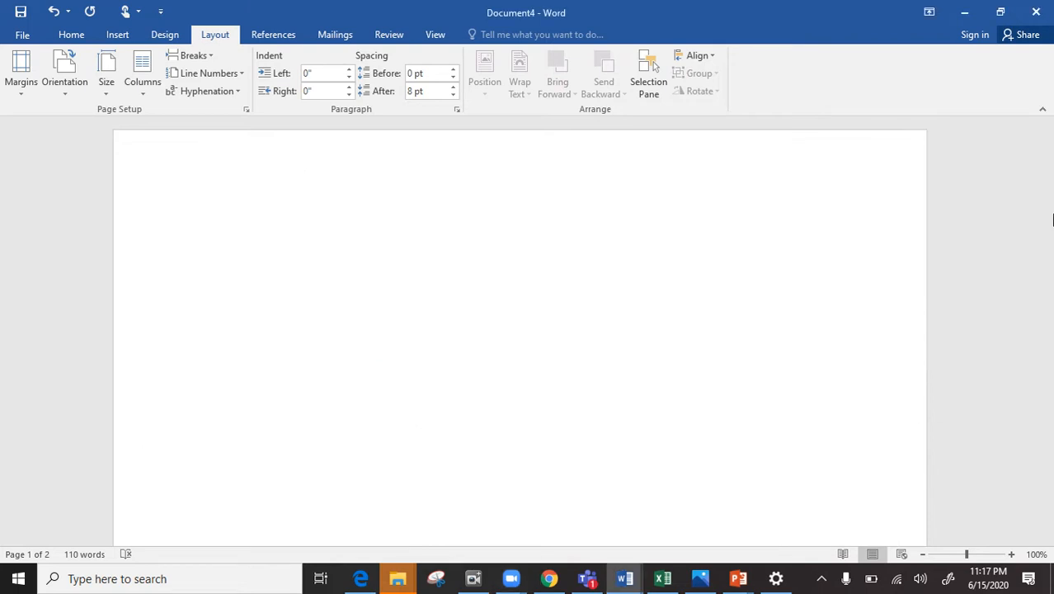
# - Scroll to the 'Ways Brian Has Changed' chart and bring the meeting video back on screen
pyautogui.scroll(-3)
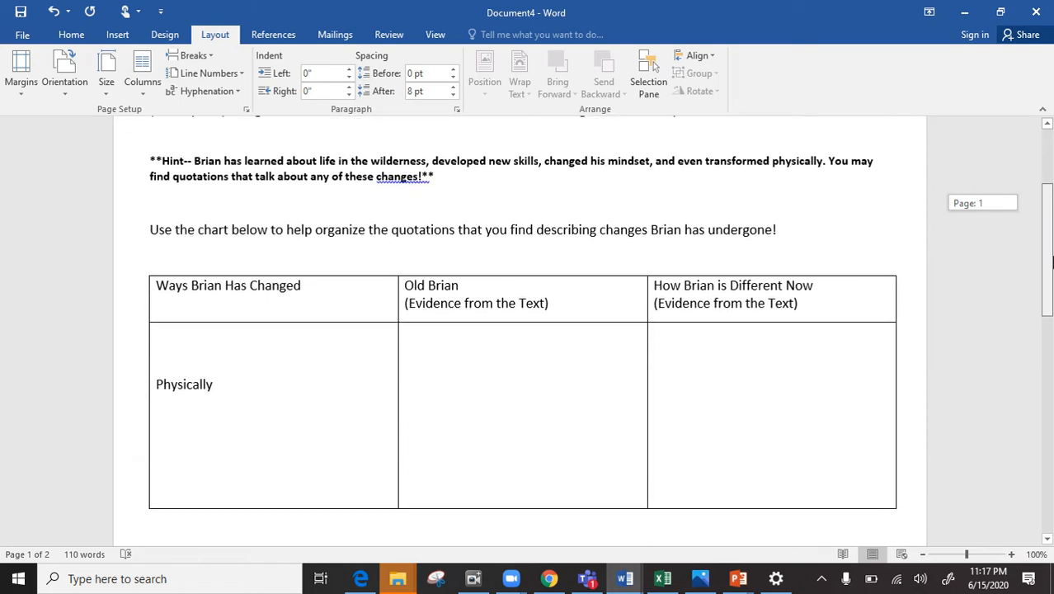
pyautogui.moveTo(512, 577)
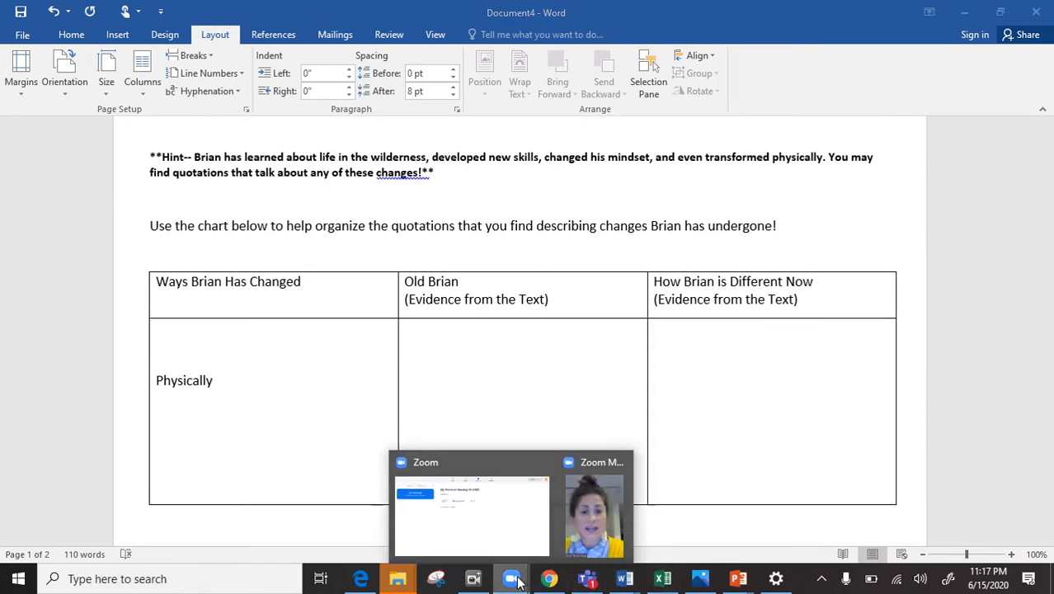
pyautogui.click(594, 512)
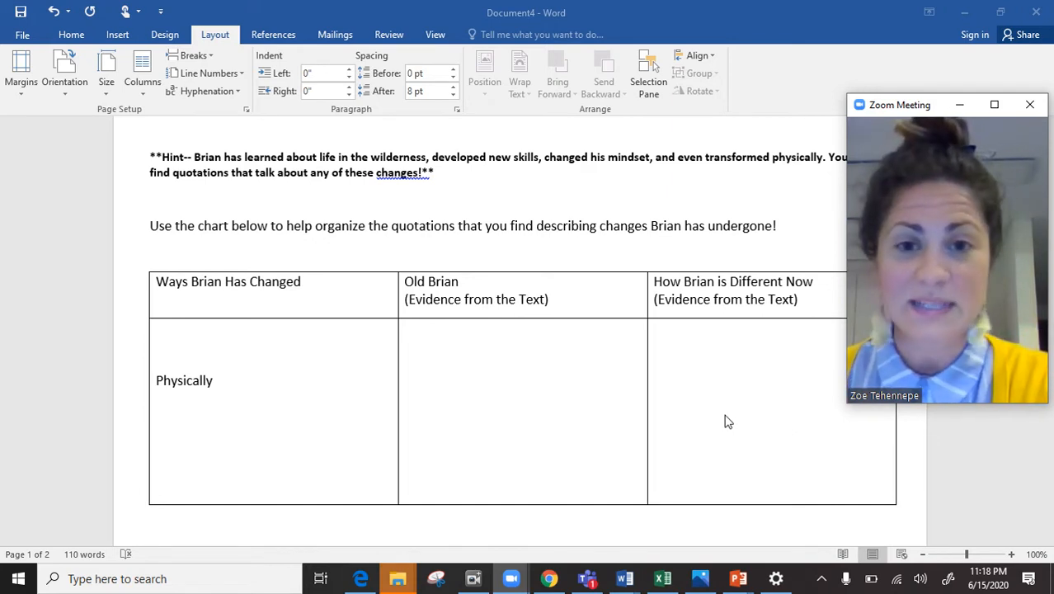
pyautogui.moveTo(561, 390)
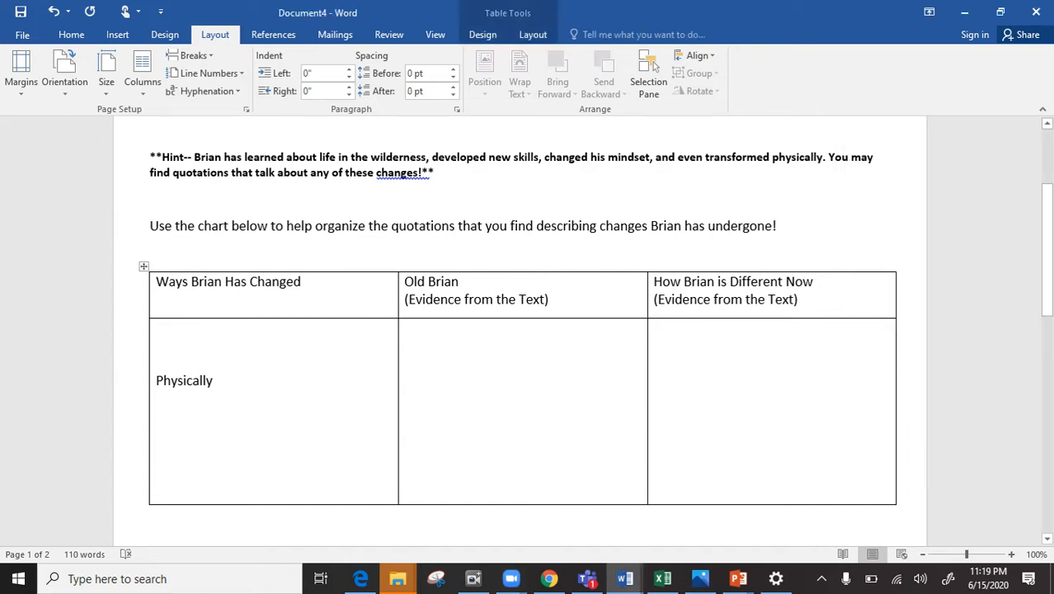
# - Enter the quotation "The face was cut and bleeding, swollen and lumpy... his eyes were slits in the bites." (chapter 7)
pyautogui.write('"')
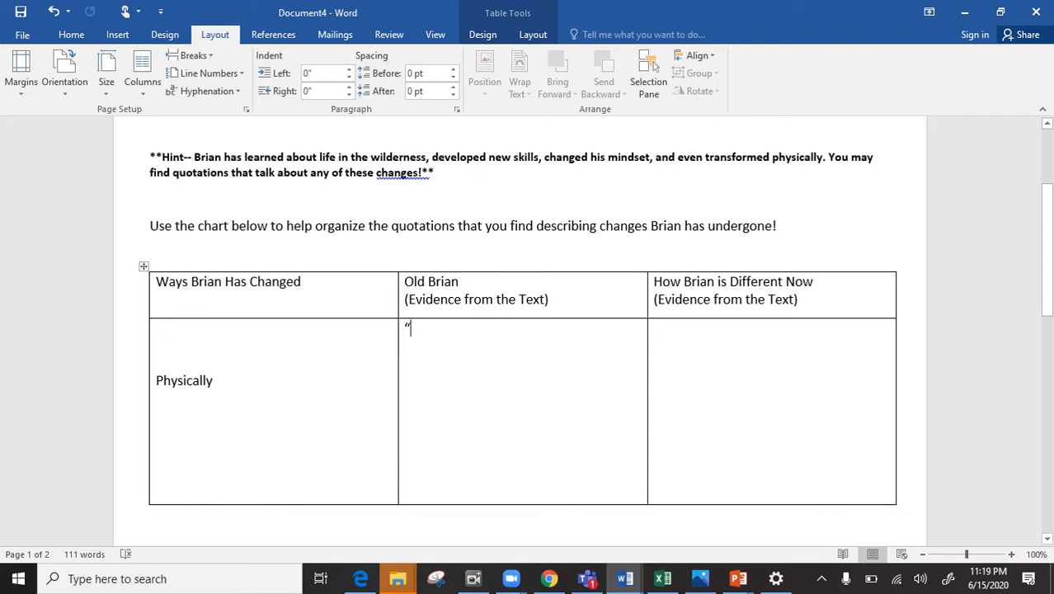
pyautogui.write('The face was')
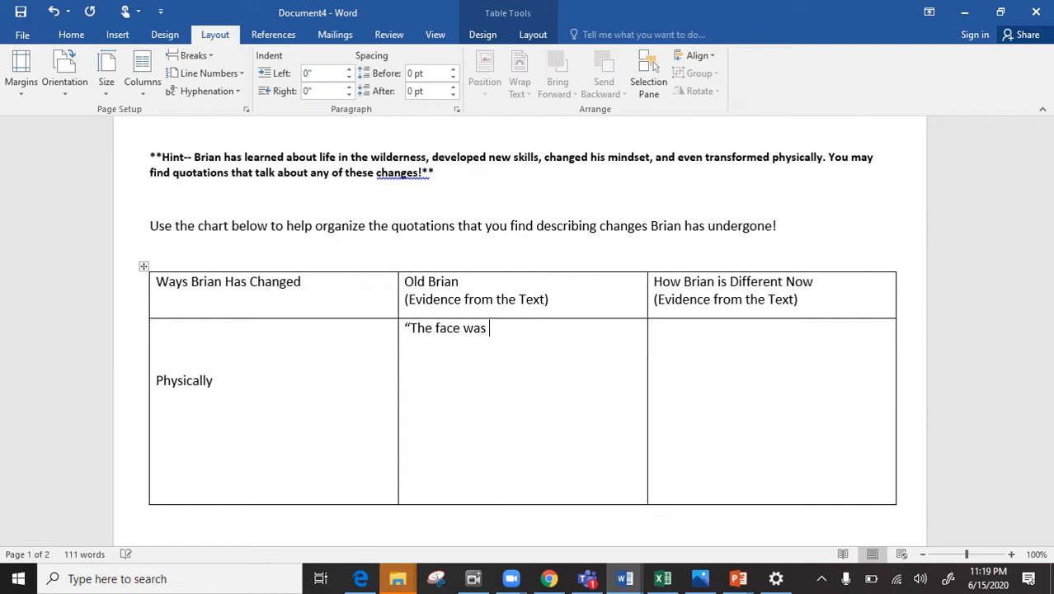
pyautogui.write('cut and beleed')
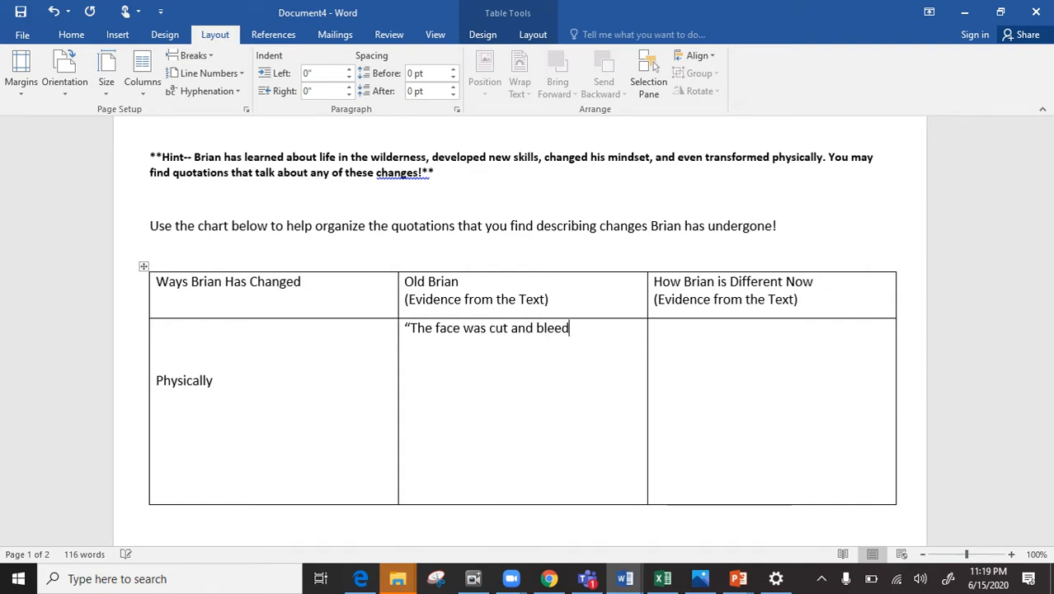
pyautogui.write('ing, swollen')
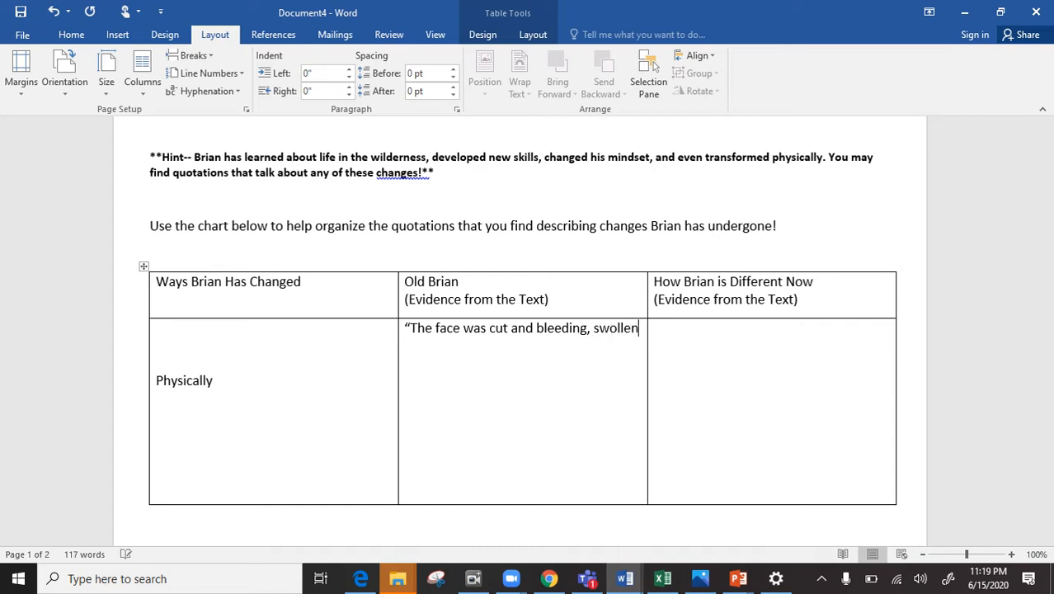
pyautogui.write('and')
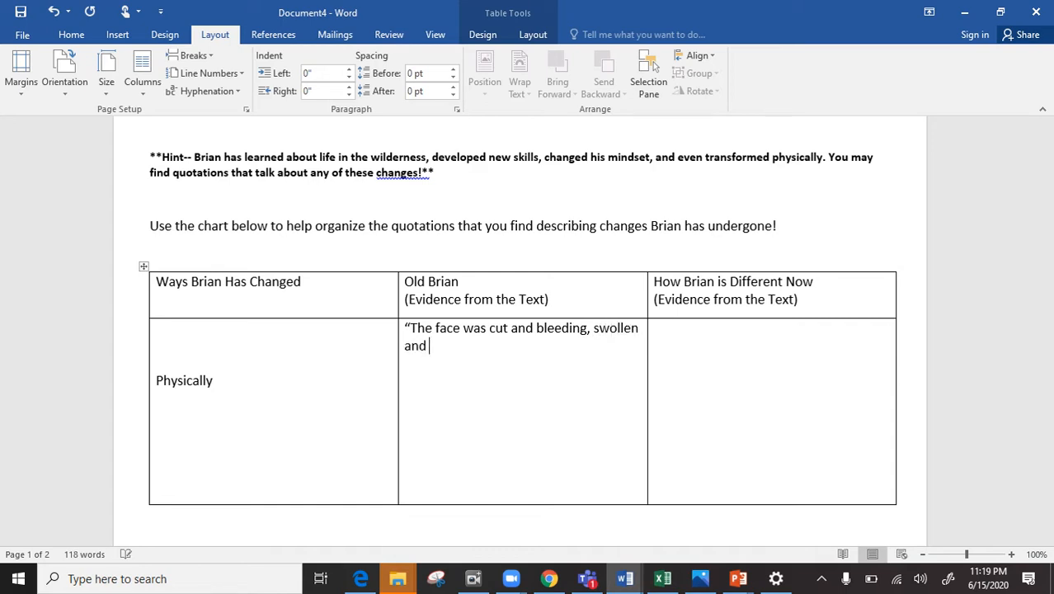
pyautogui.write('lumpy...')
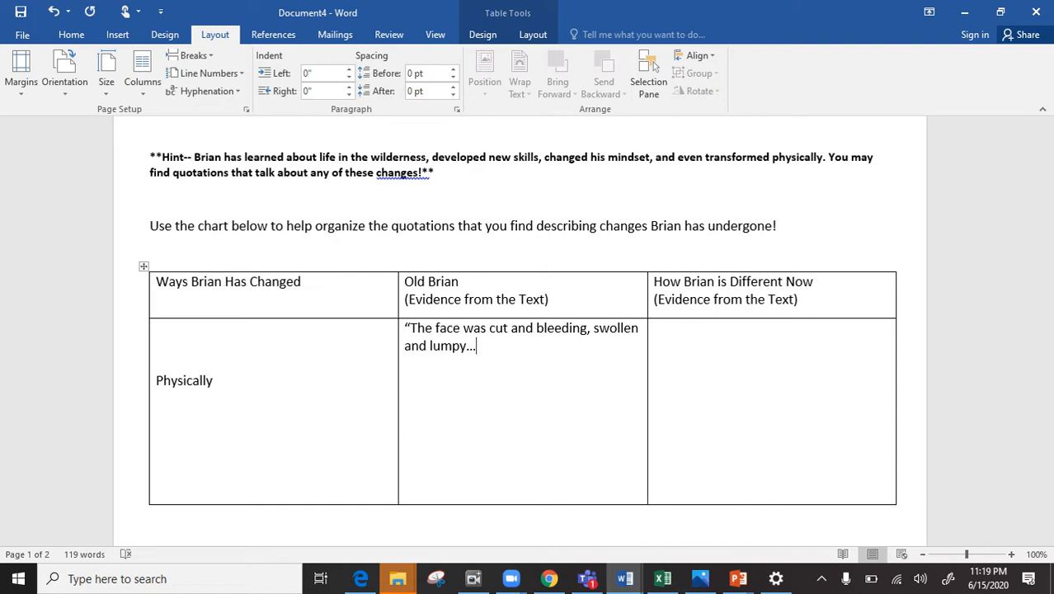
pyautogui.write('his eyes')
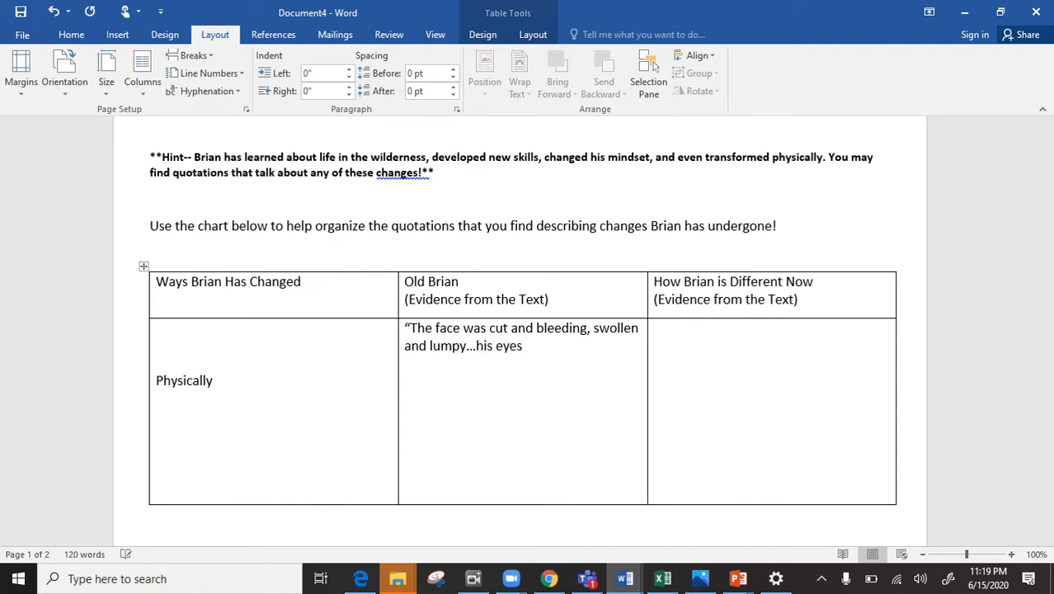
pyautogui.write('were slits in the bites')
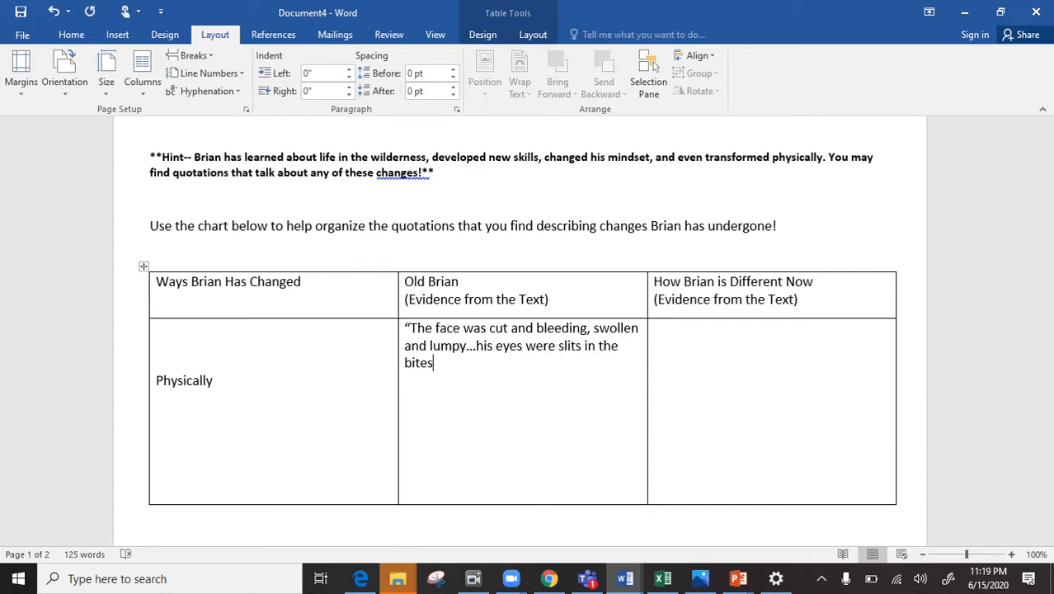
pyautogui.write('."')
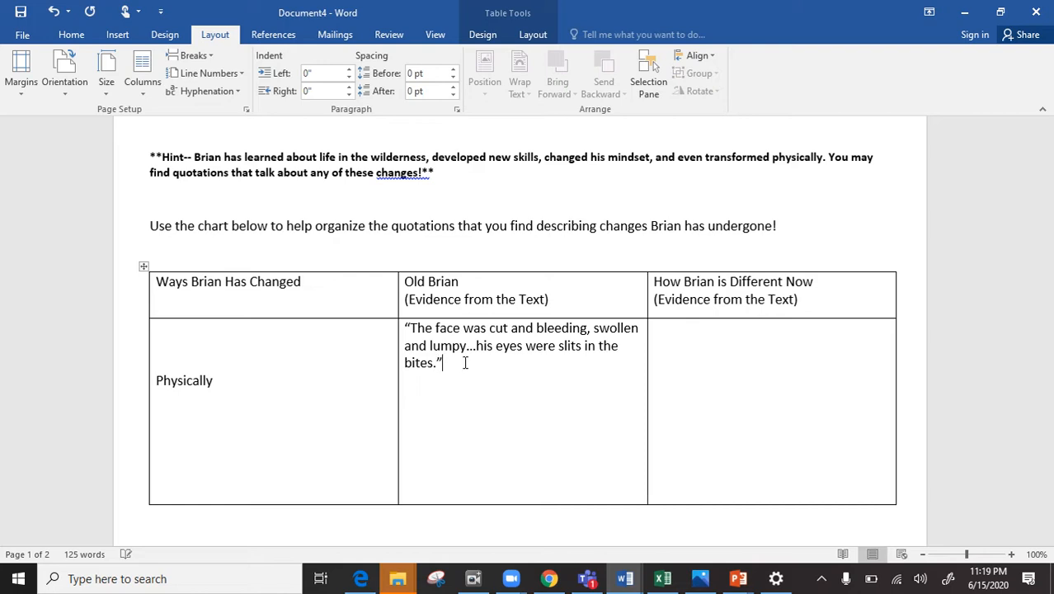
pyautogui.write('(chapter')
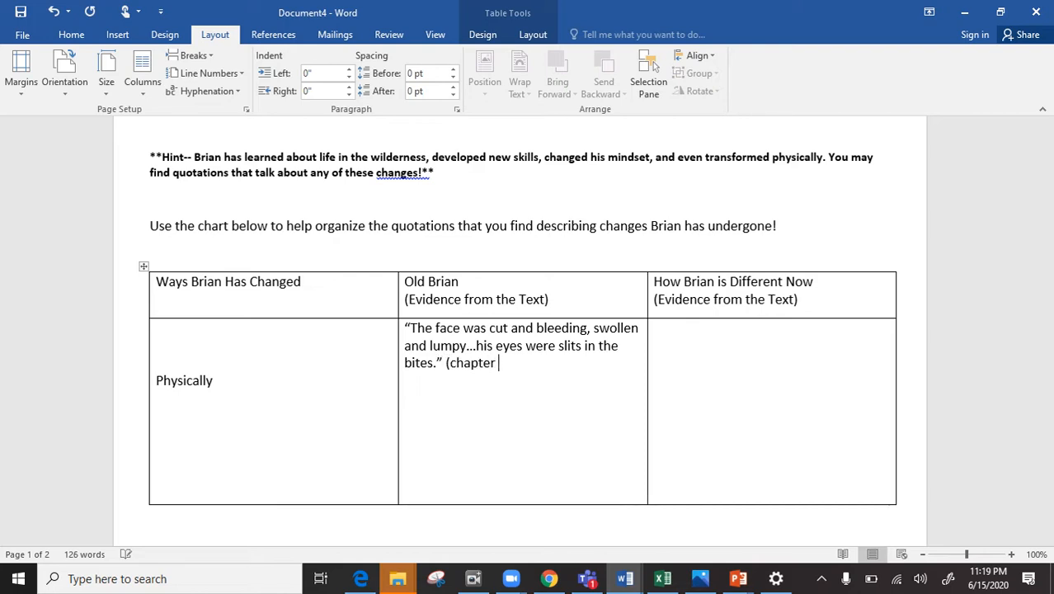
pyautogui.write('7)')
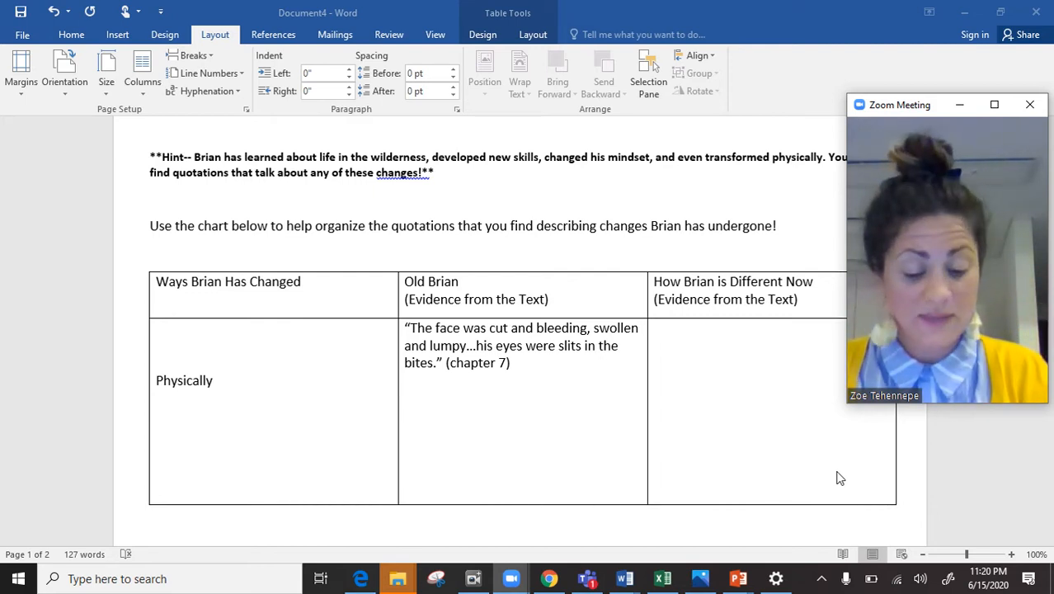
pyautogui.moveTo(729, 428)
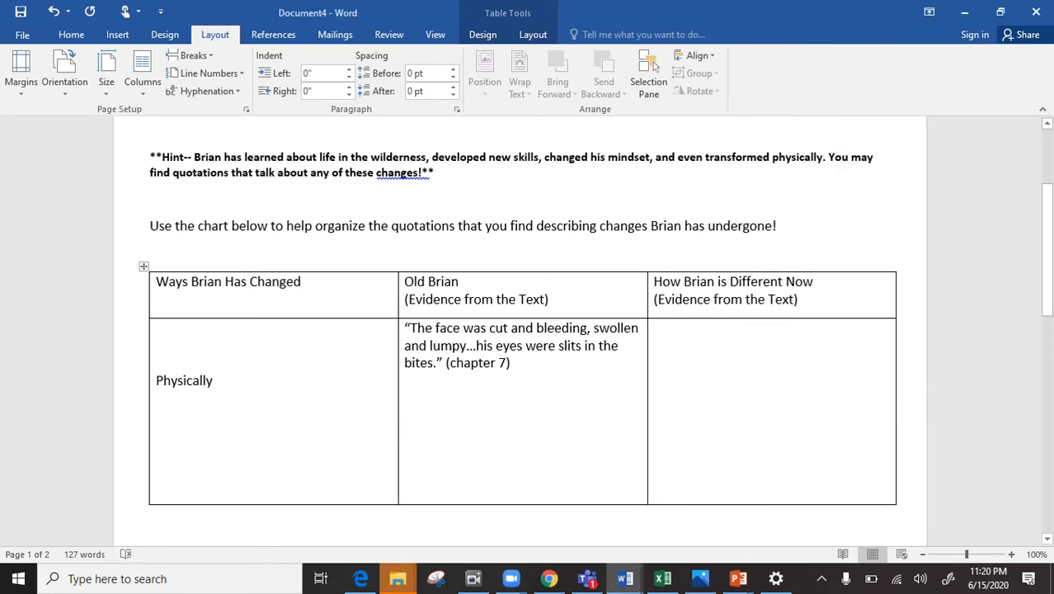
# - Enter the quotation "He had never been fat, but... extra weight just above his belt"
pyautogui.write('"')
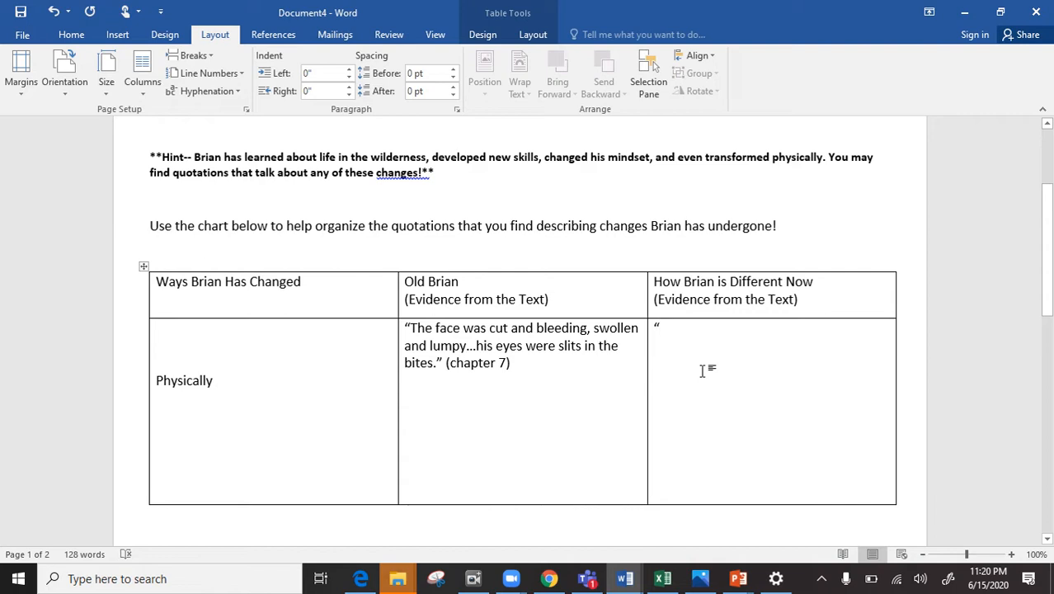
pyautogui.write('He had ne')
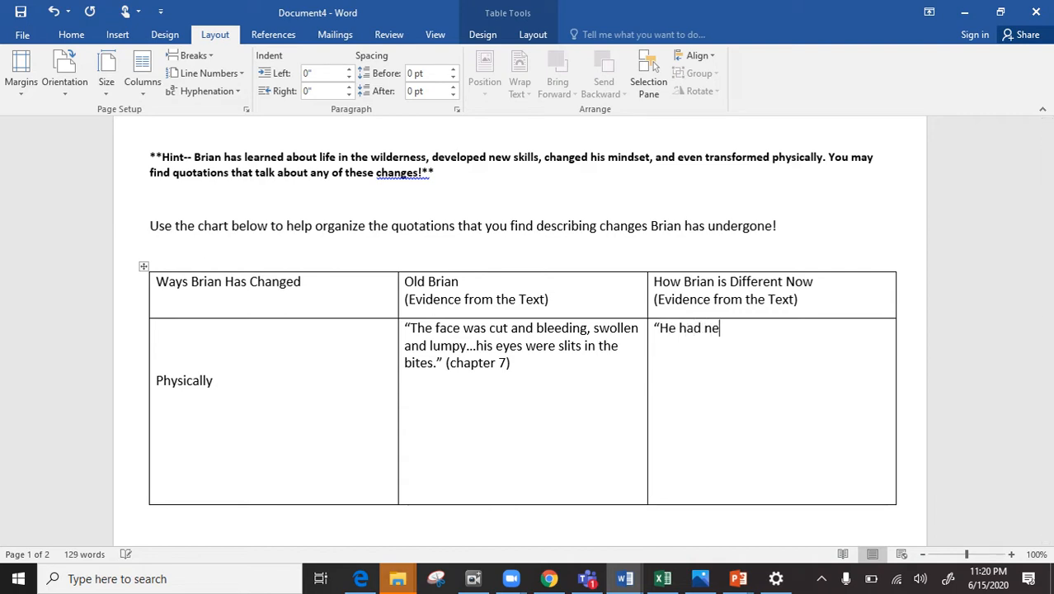
pyautogui.write('ver been')
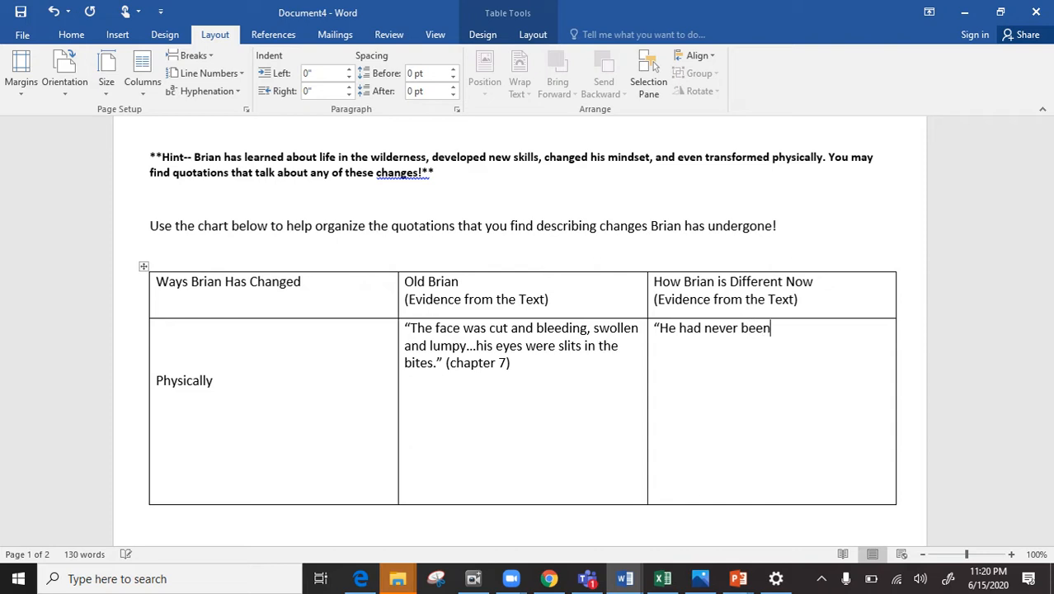
pyautogui.write('fat, but he had been slightly heavy with a littl')
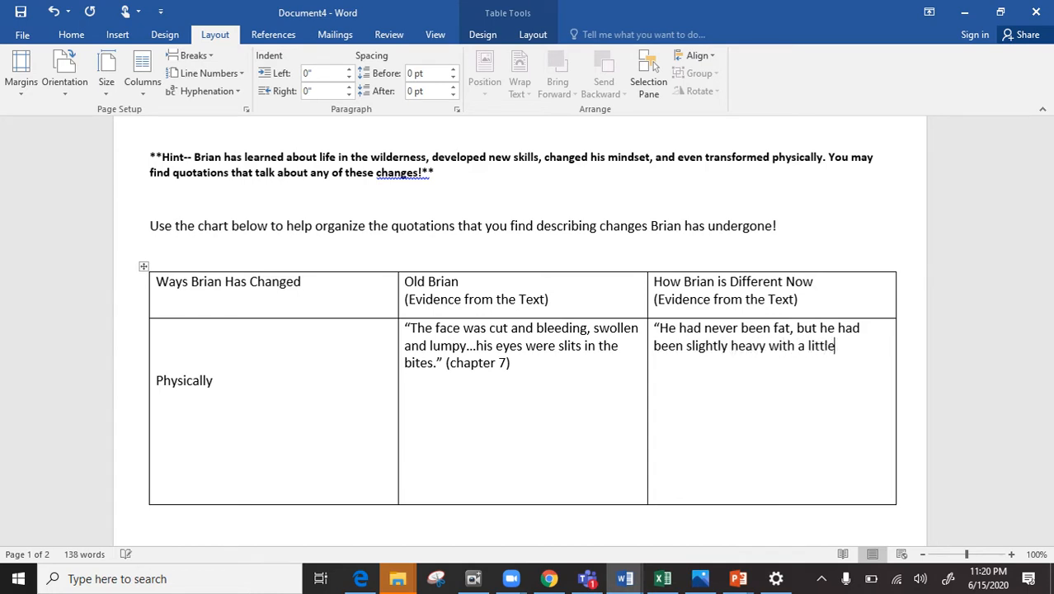
pyautogui.write('ext')
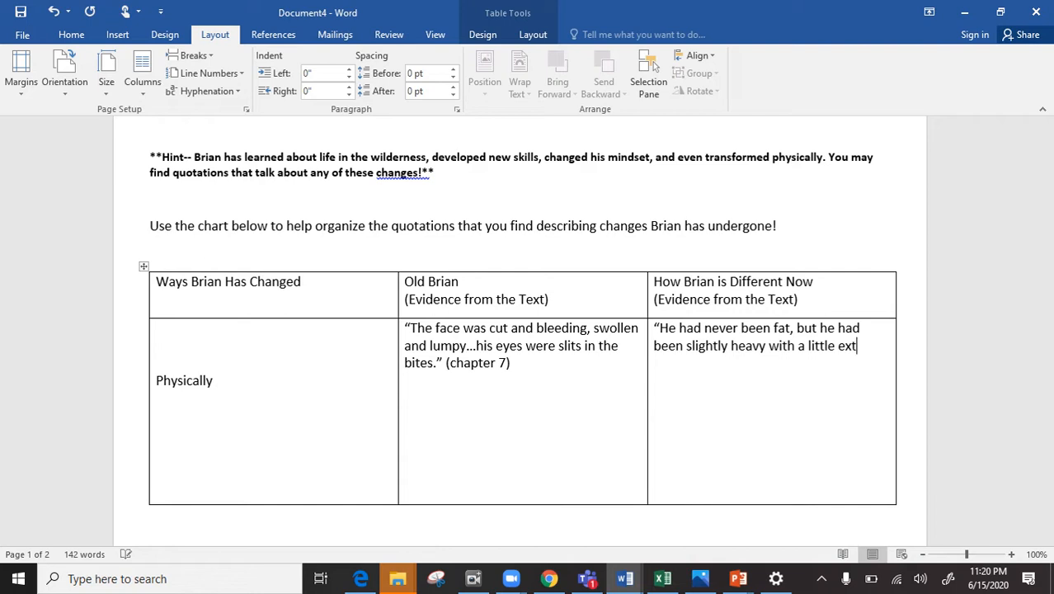
pyautogui.write('ra weight a')
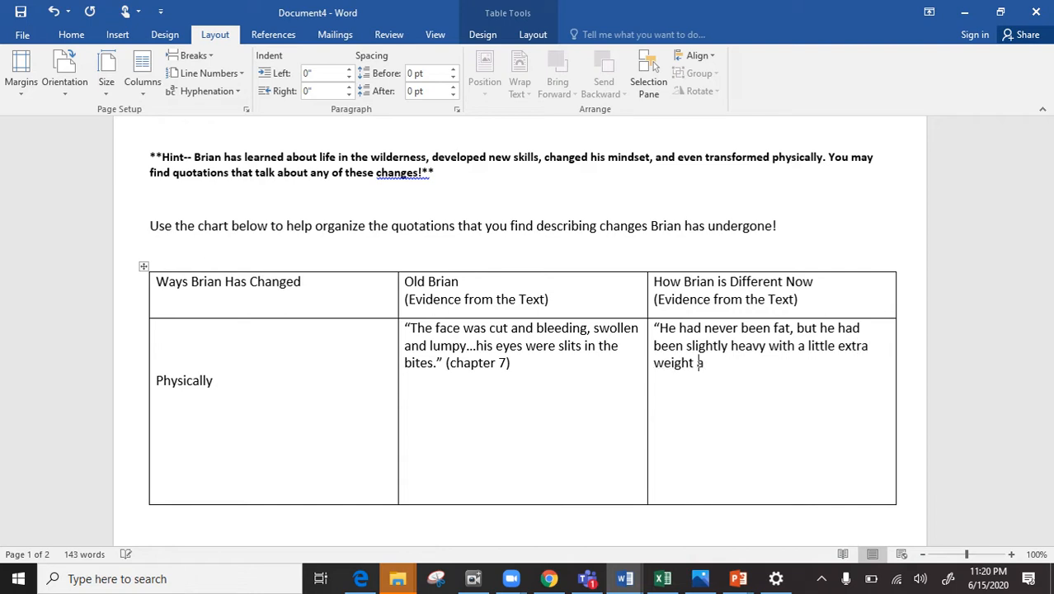
pyautogui.write('a')
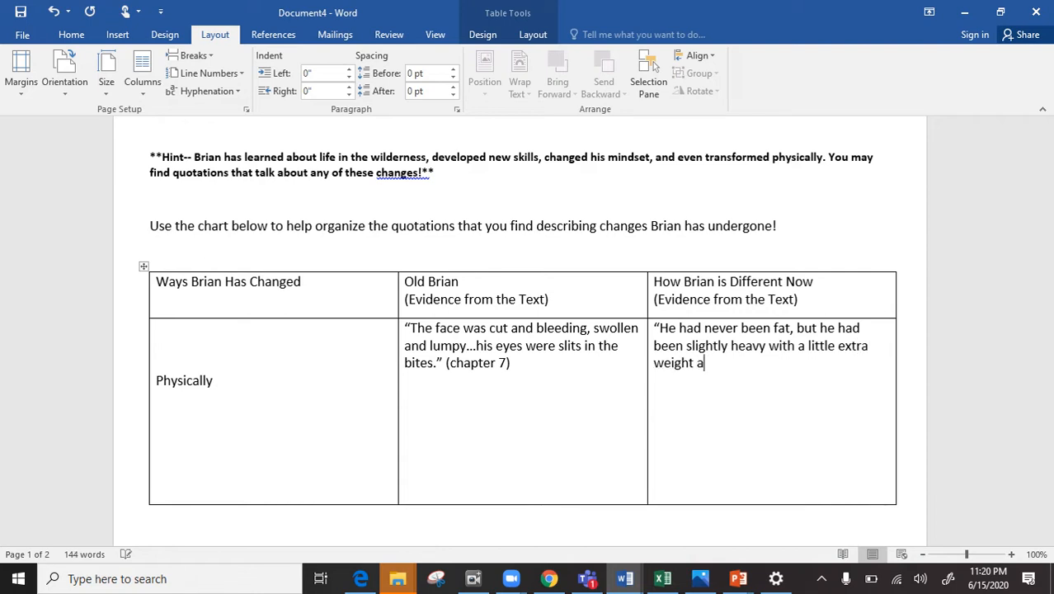
pyautogui.write('just above')
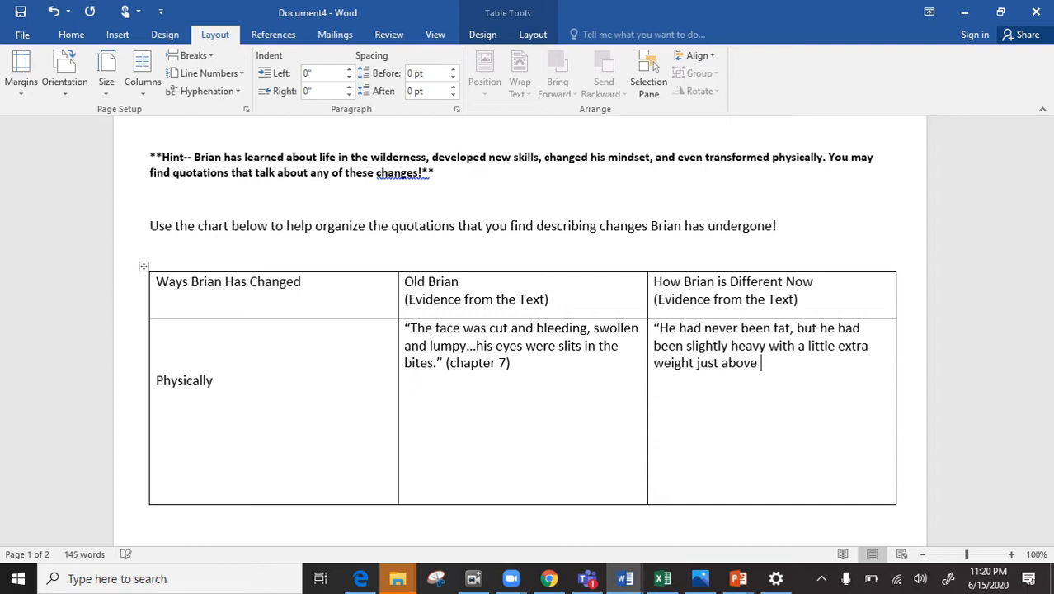
pyautogui.write('his belt and at the sides')
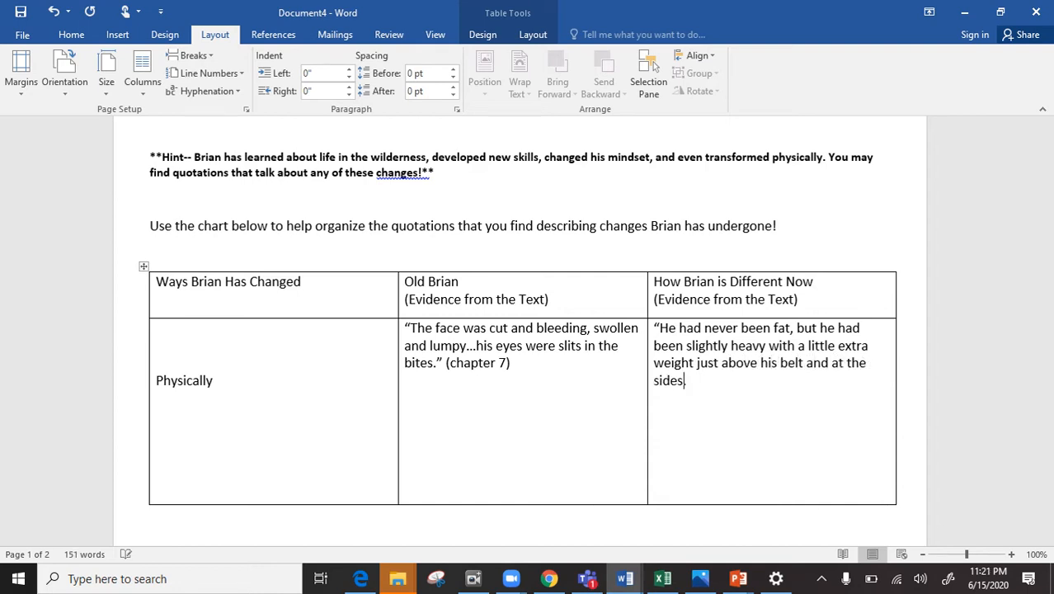
# - Add the second quotation about his stomach caving in, the sun tanning him and his face like leather
pyautogui.write('H')
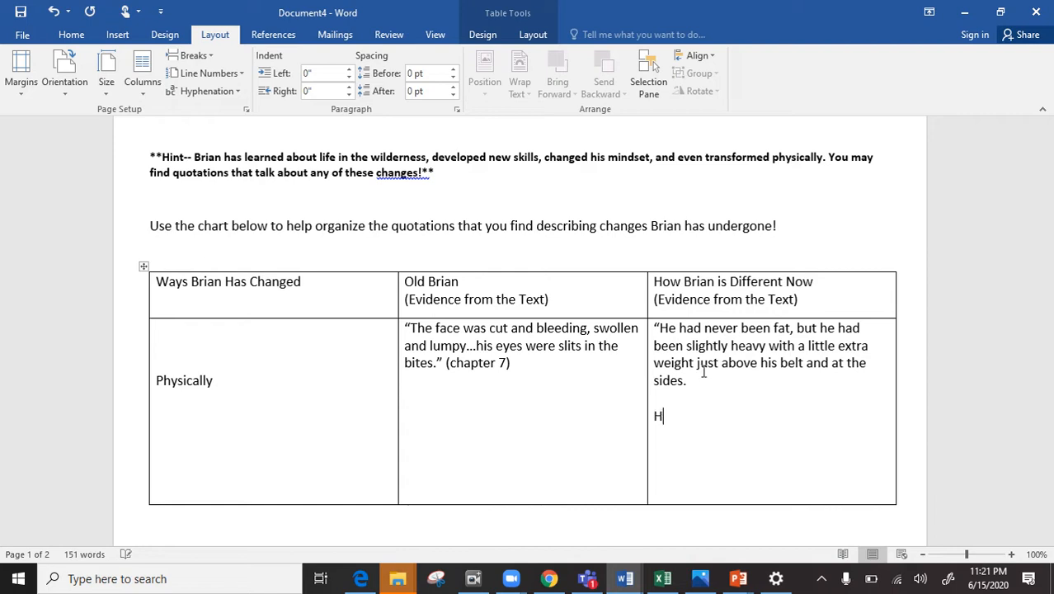
pyautogui.write('is')
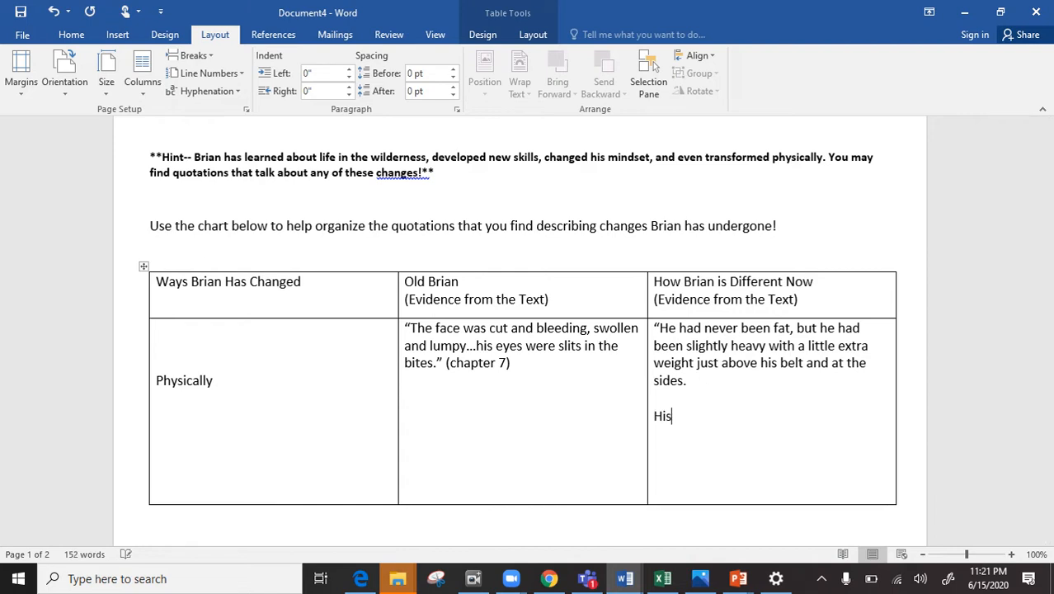
pyautogui.write('stomach')
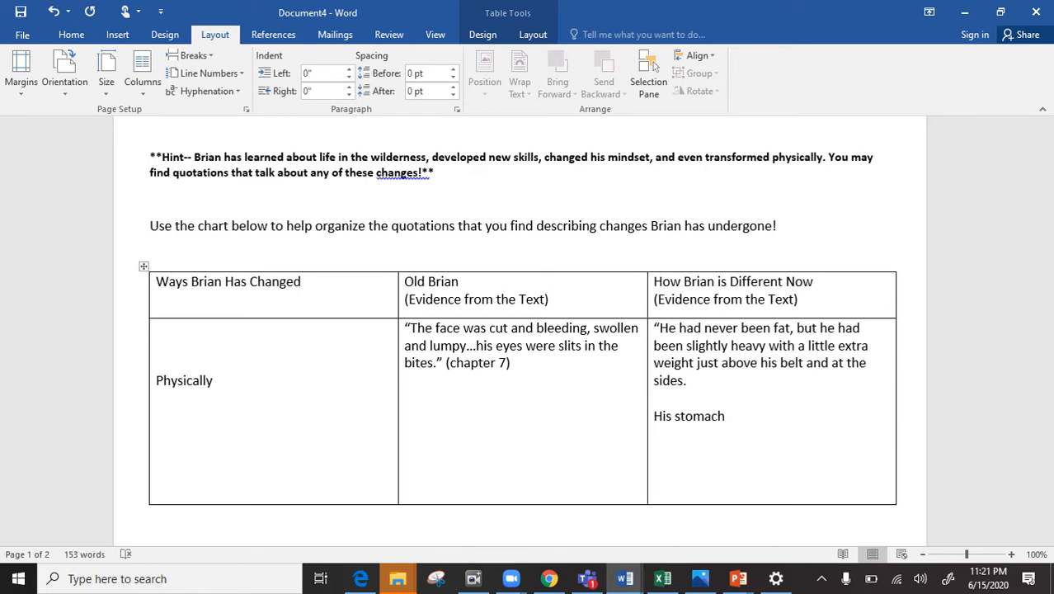
pyautogui.write('had ca')
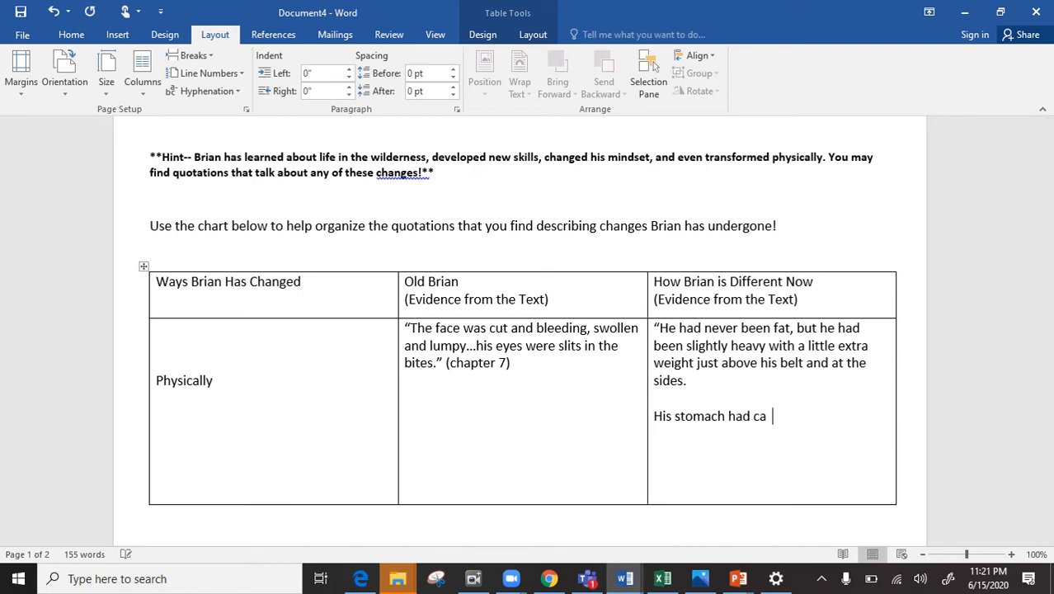
pyautogui.write('ved in to')
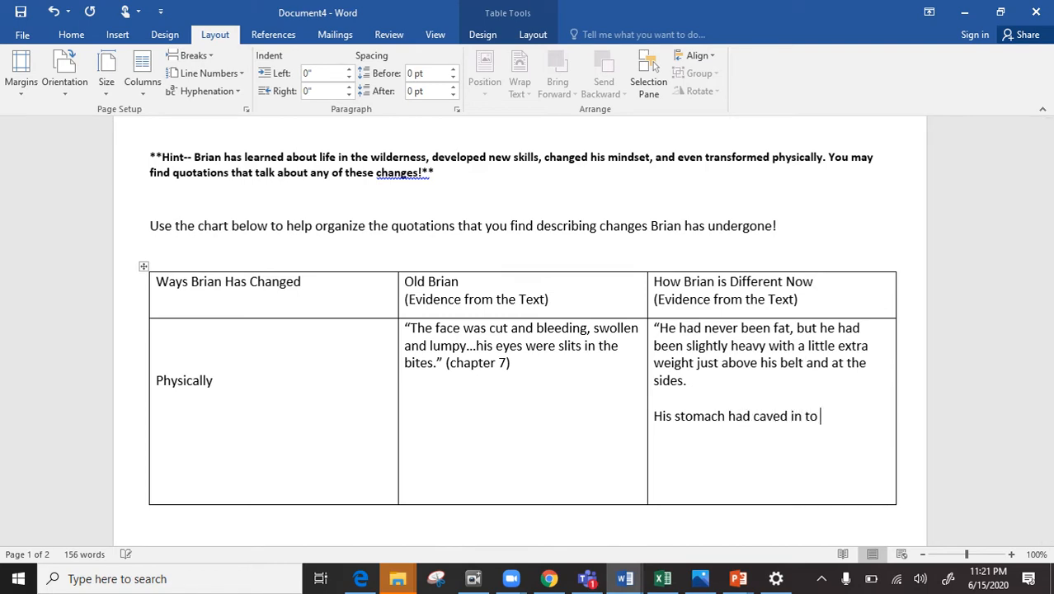
pyautogui.write('the hn')
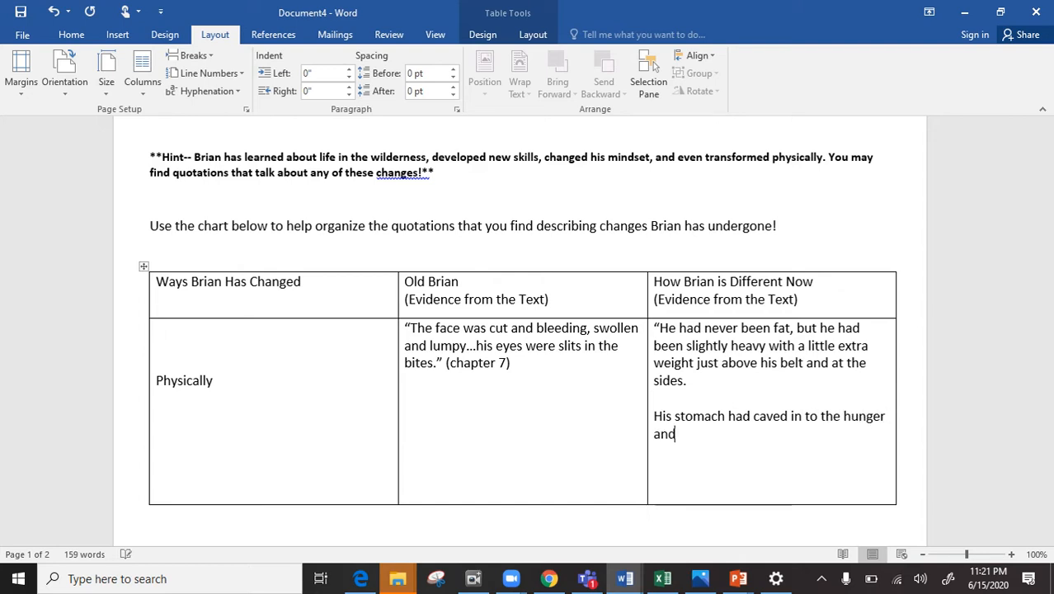
pyautogui.write('the sun ah=')
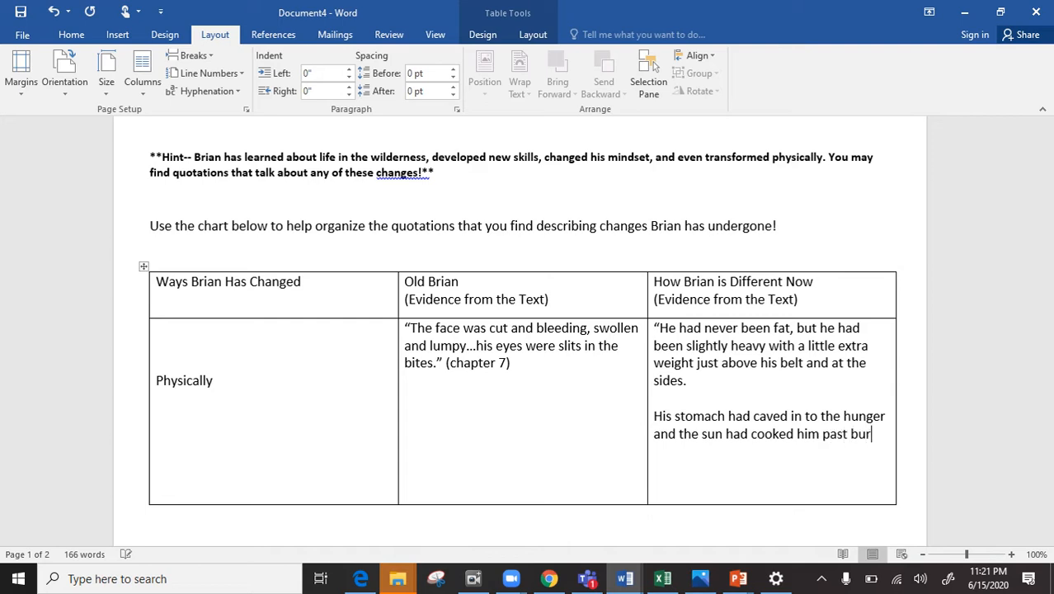
pyautogui.write('ning')
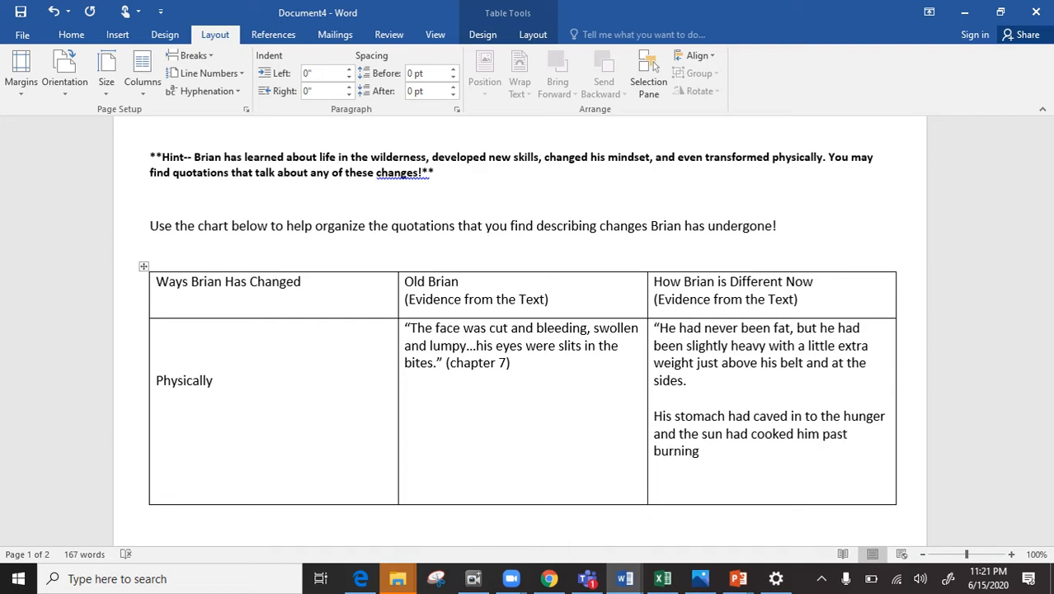
pyautogui.write('so he was')
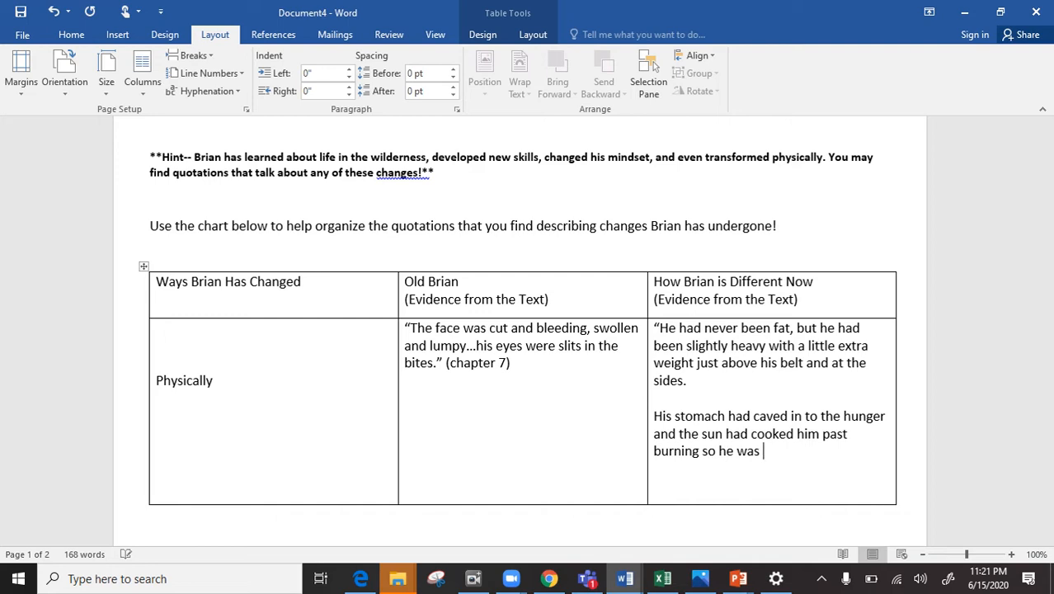
pyautogui.write('tanning, and')
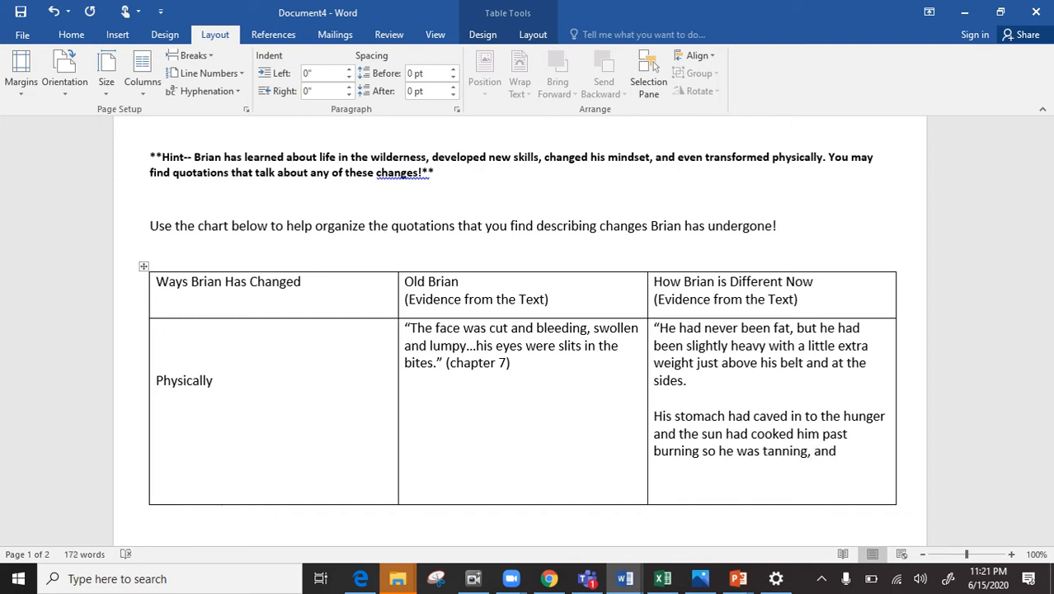
pyautogui.write('his face looked')
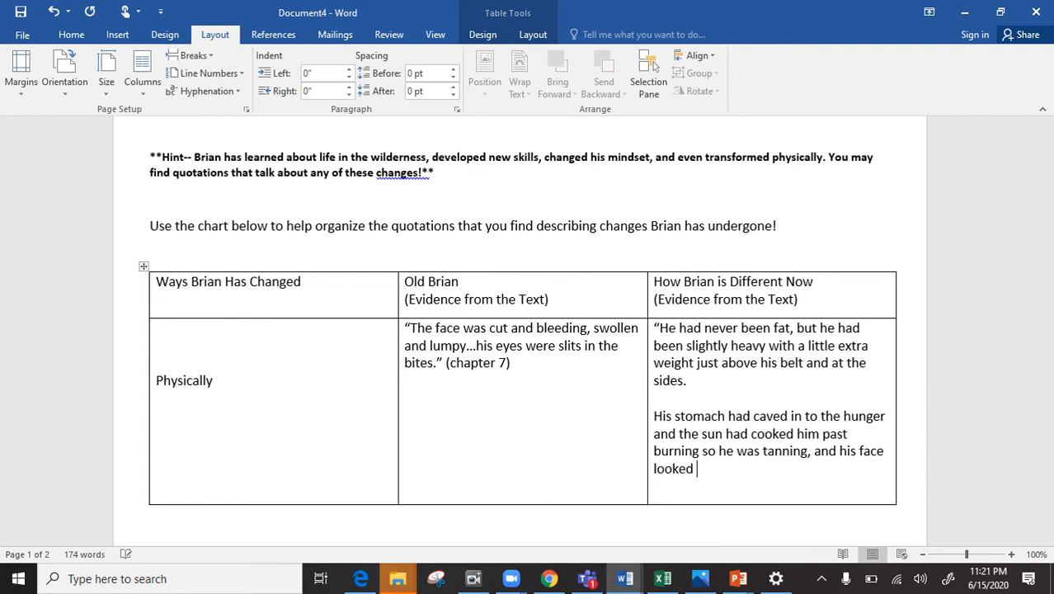
pyautogui.write('like leather”')
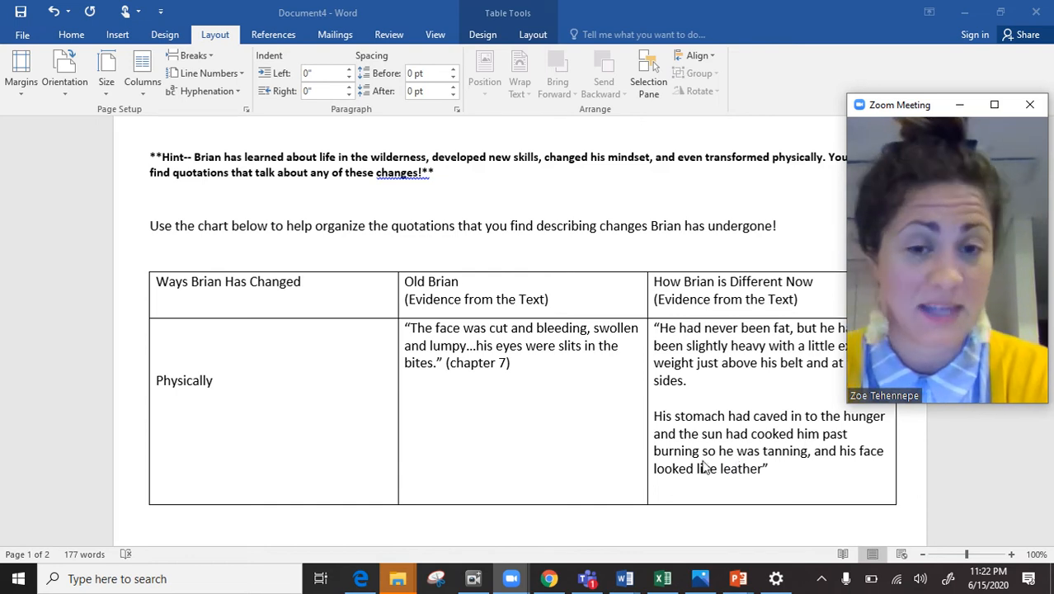
pyautogui.moveTo(575, 440)
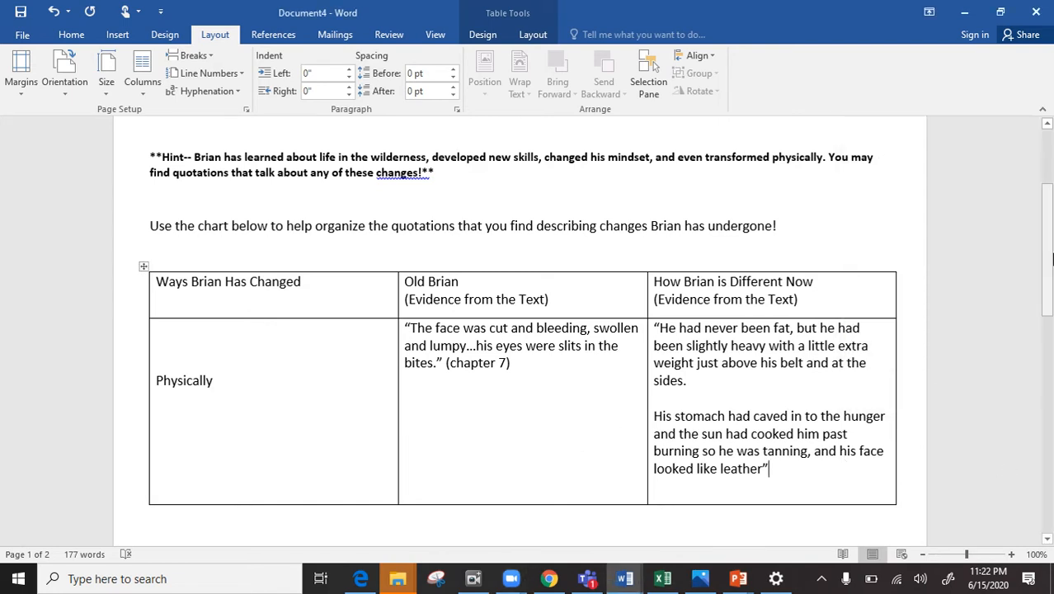
# - Scroll to page 2 showing the empty Mentally and New Skills Learned rows, then bring the meeting window back
pyautogui.scroll(-3)
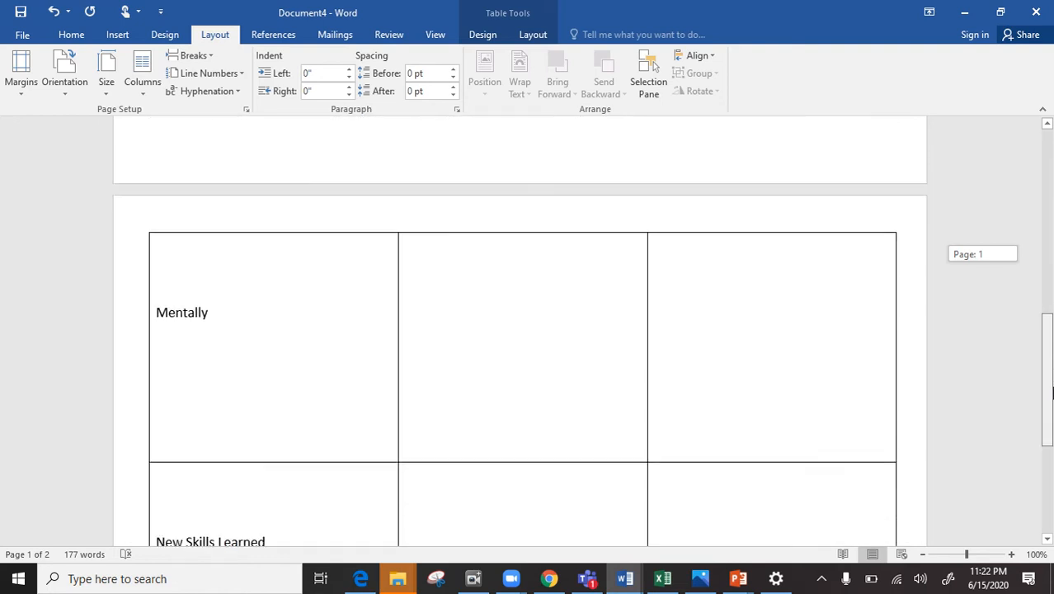
pyautogui.scroll(-3)
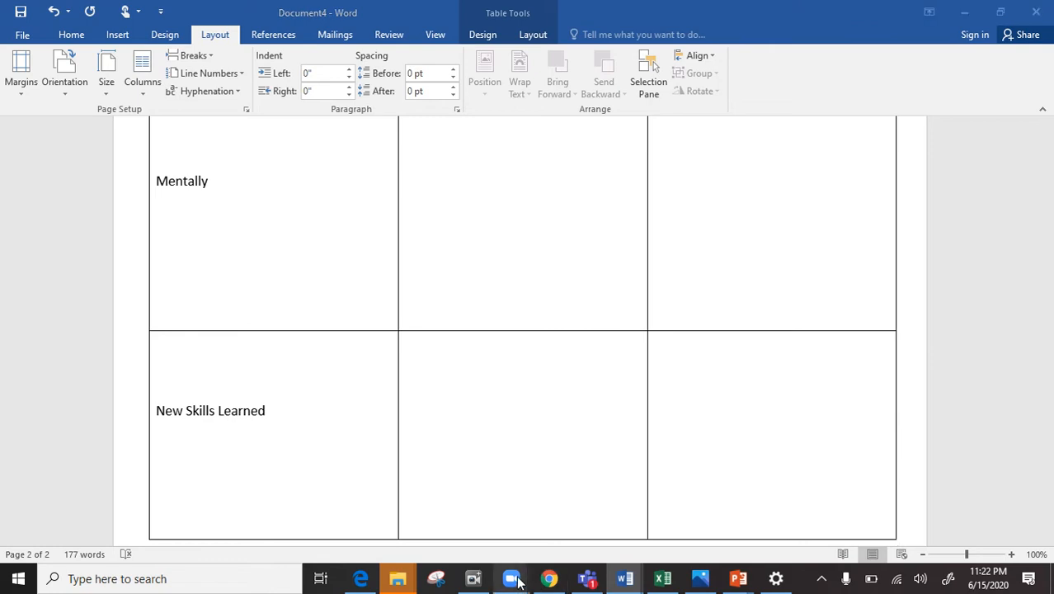
pyautogui.click(511, 577)
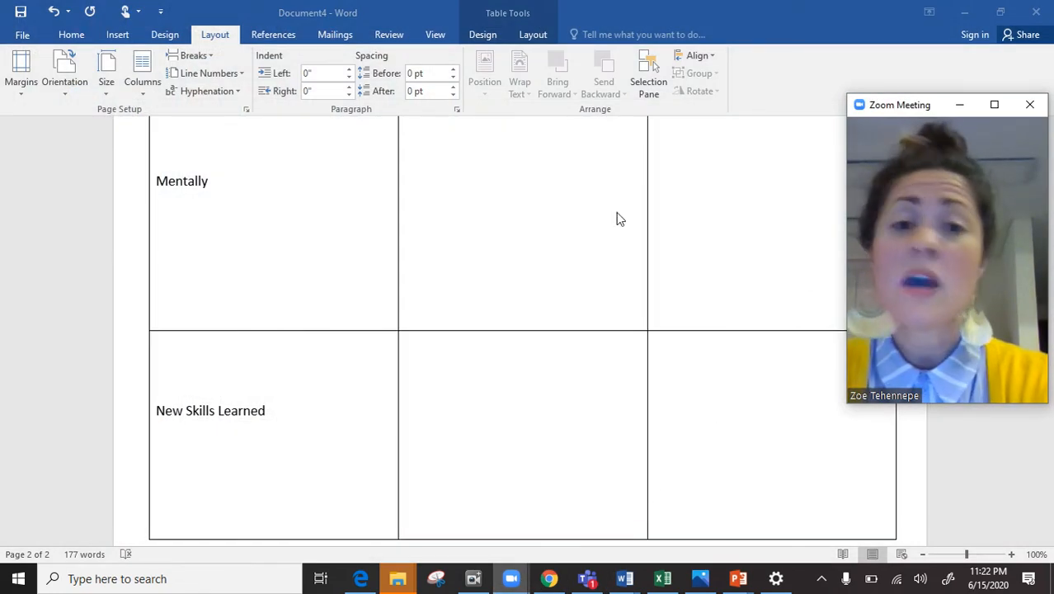
pyautogui.moveTo(469, 419)
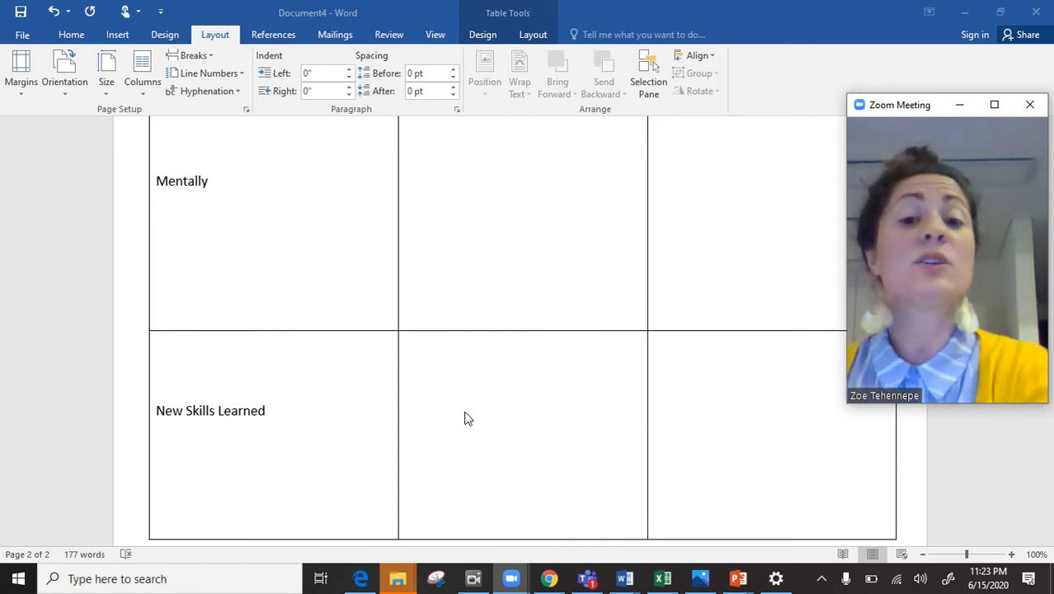
pyautogui.moveTo(619, 350)
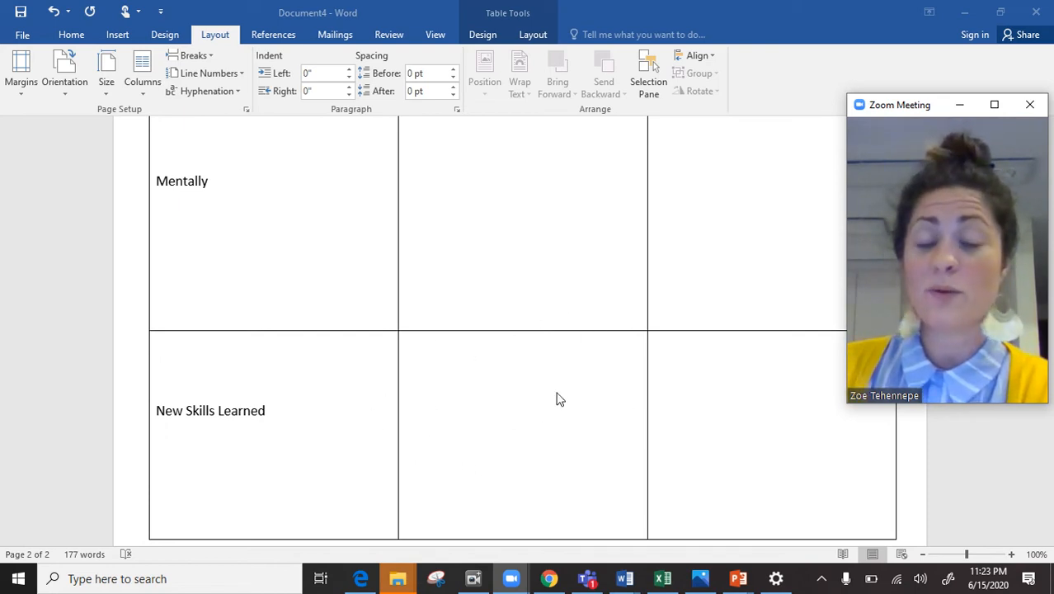
pyautogui.moveTo(399, 358)
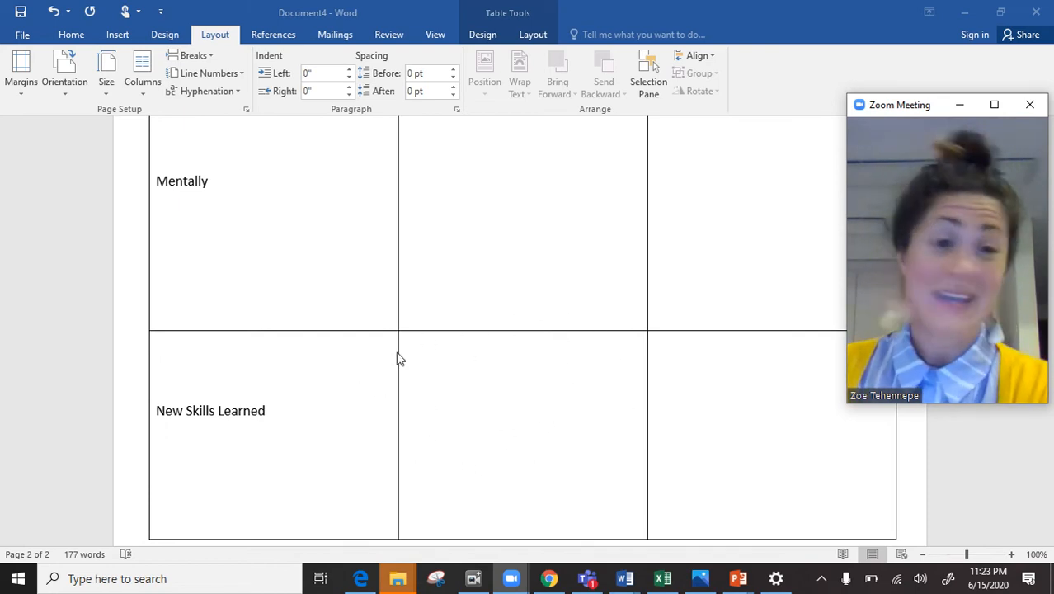
pyautogui.moveTo(411, 386)
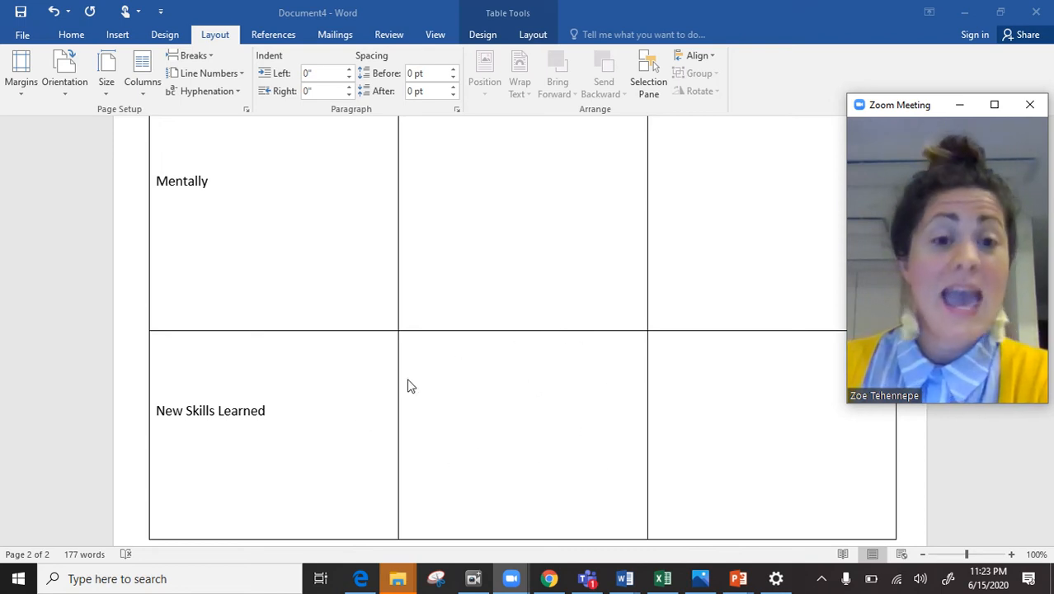
pyautogui.moveTo(689, 367)
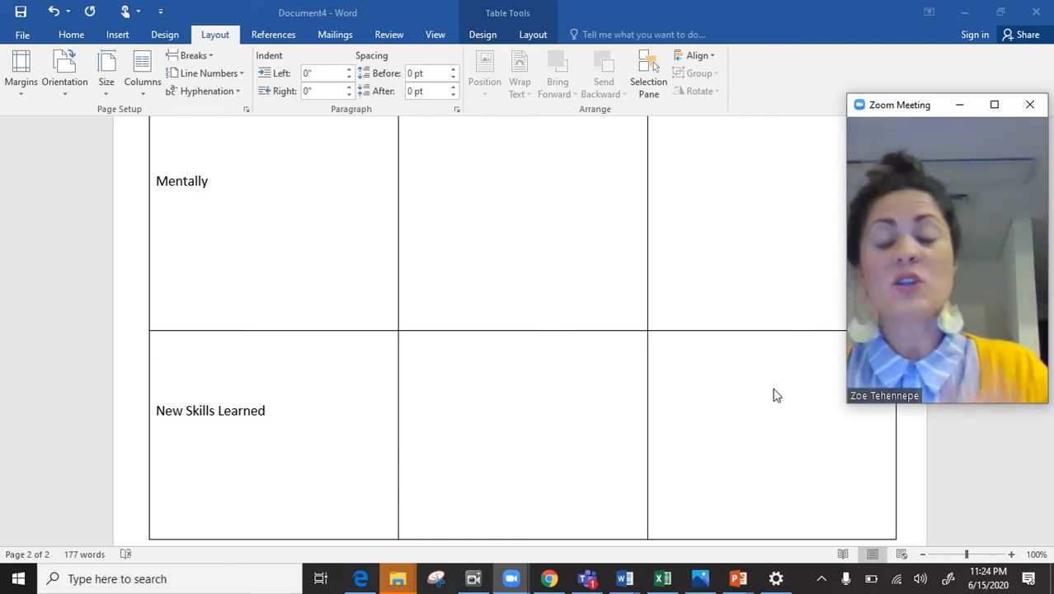
pyautogui.moveTo(712, 414)
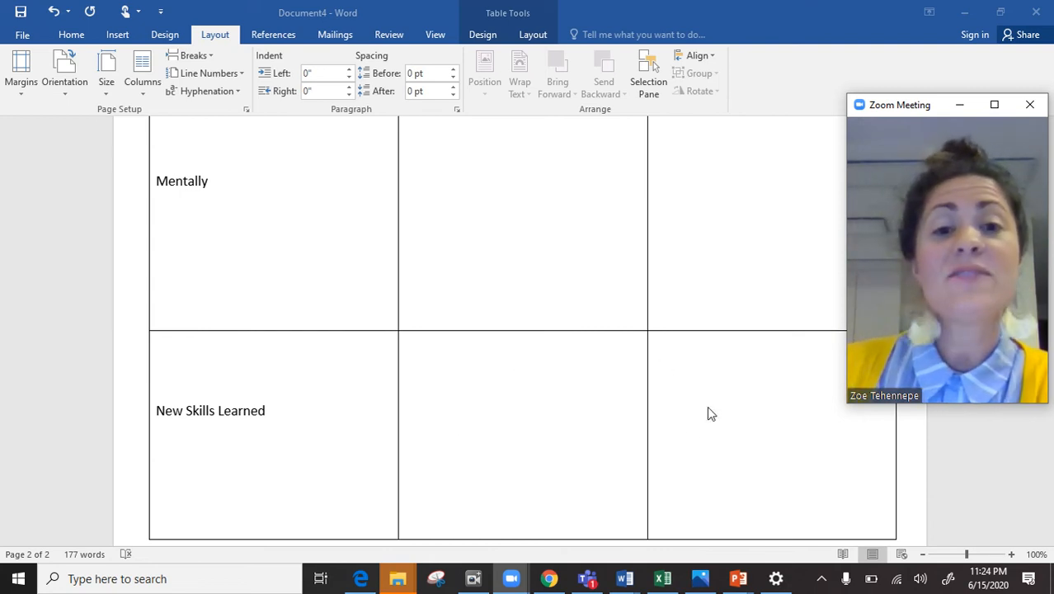
pyautogui.moveTo(746, 305)
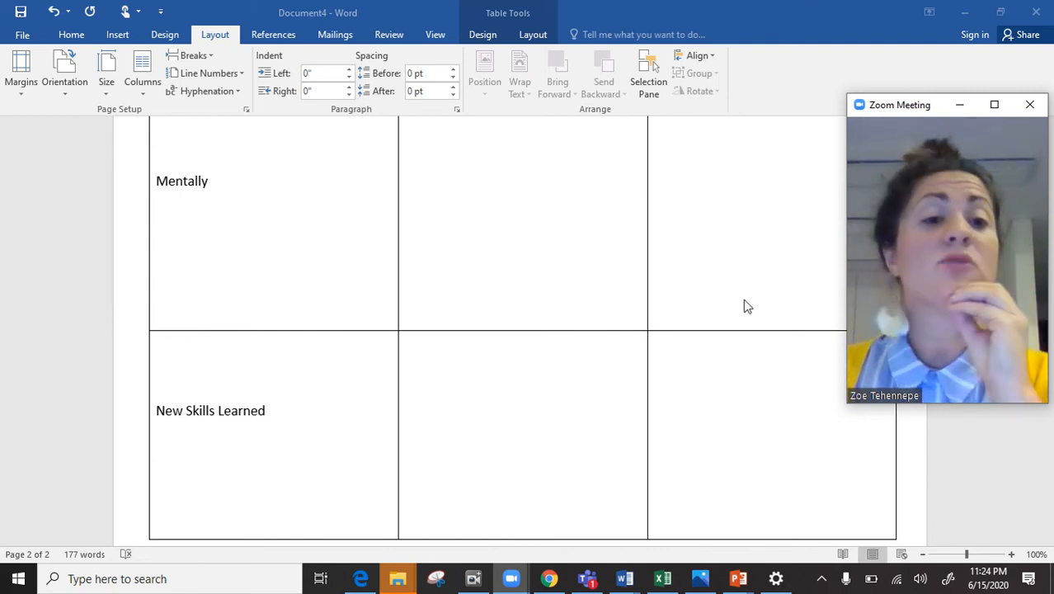